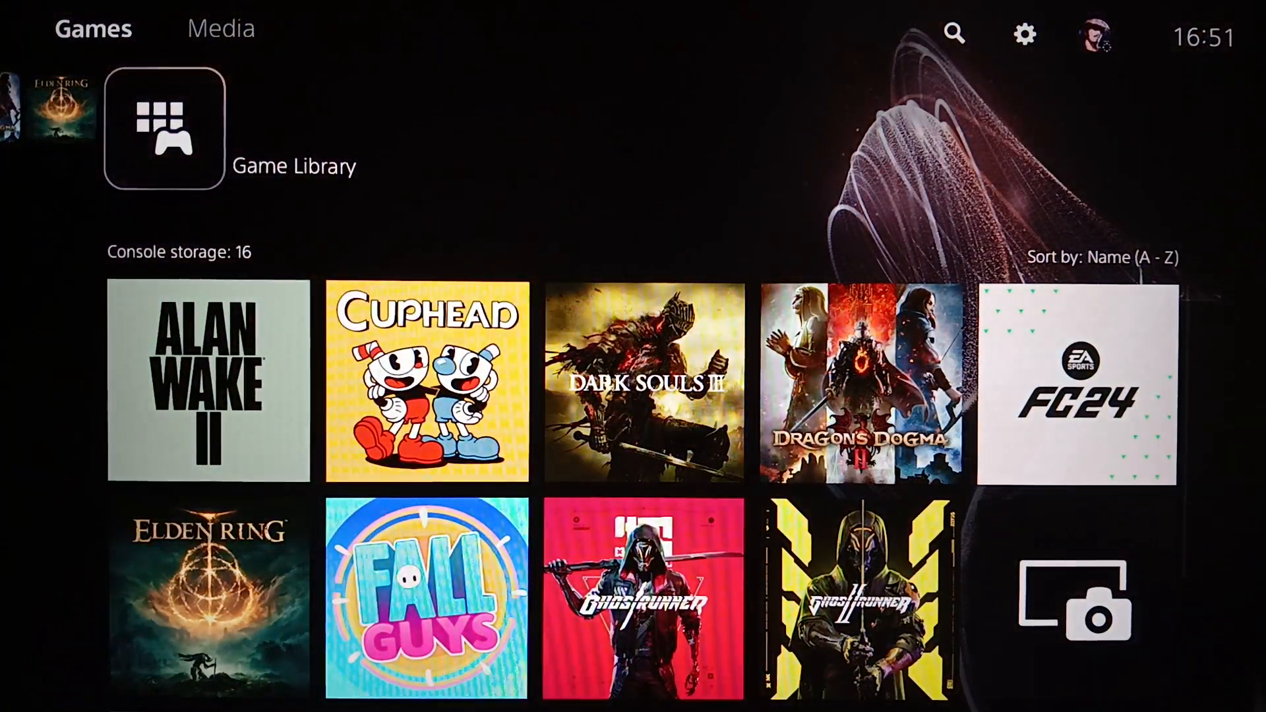
Exit the Game Library back to the Games home screen
{"action": "left_click", "coordinate": [162, 128]}
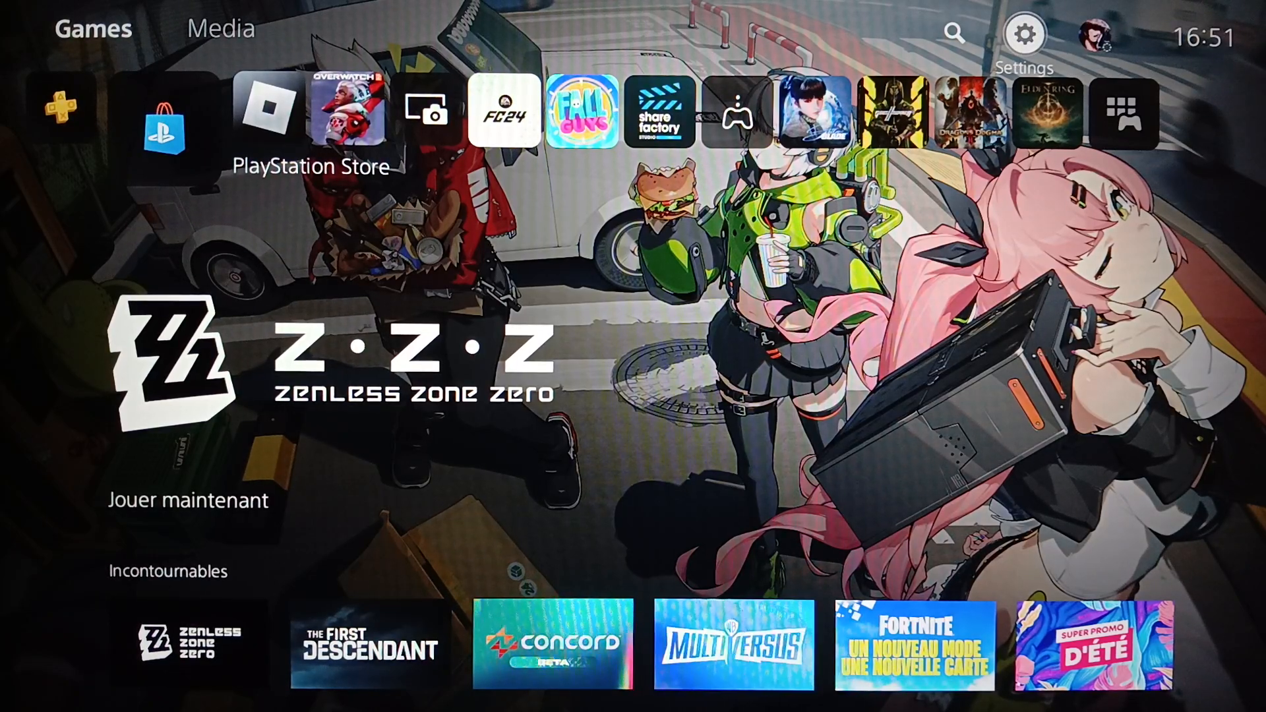
Open Settings from the gear icon and browse its category list
{"action": "left_click", "coordinate": [1025, 33]}
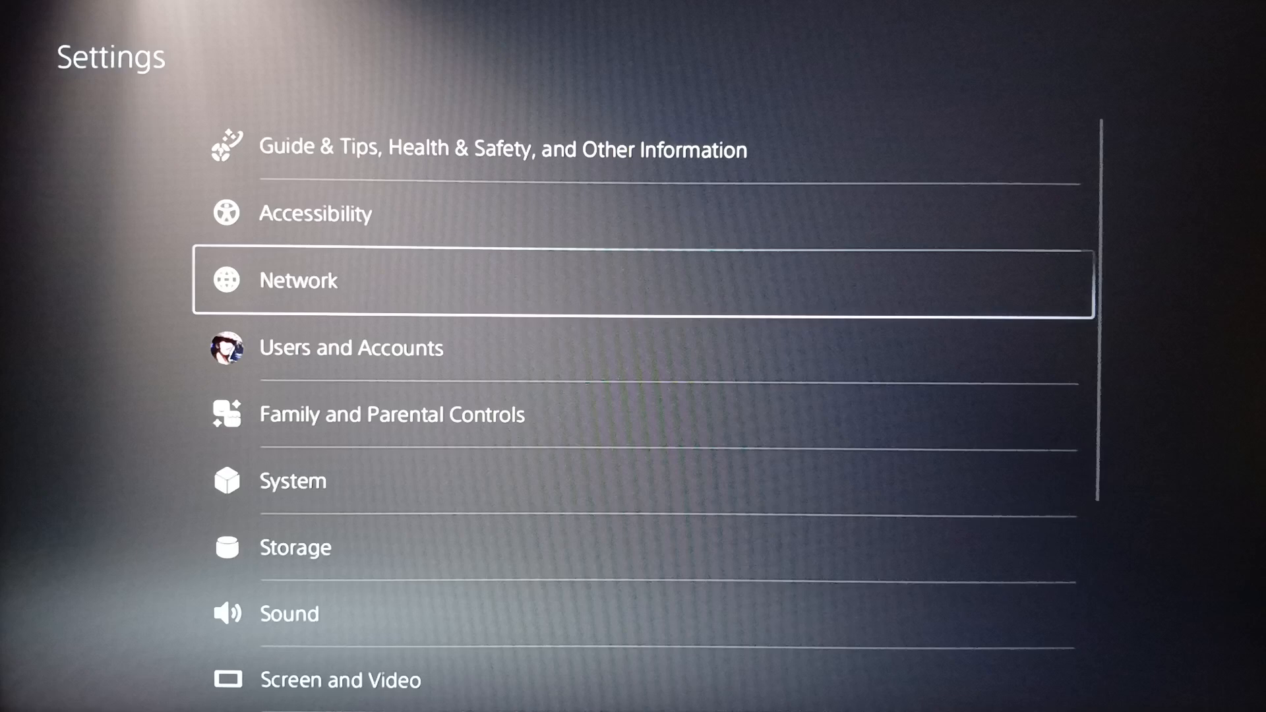
{"action": "scroll", "scroll_direction": "down", "scroll_amount": 3}
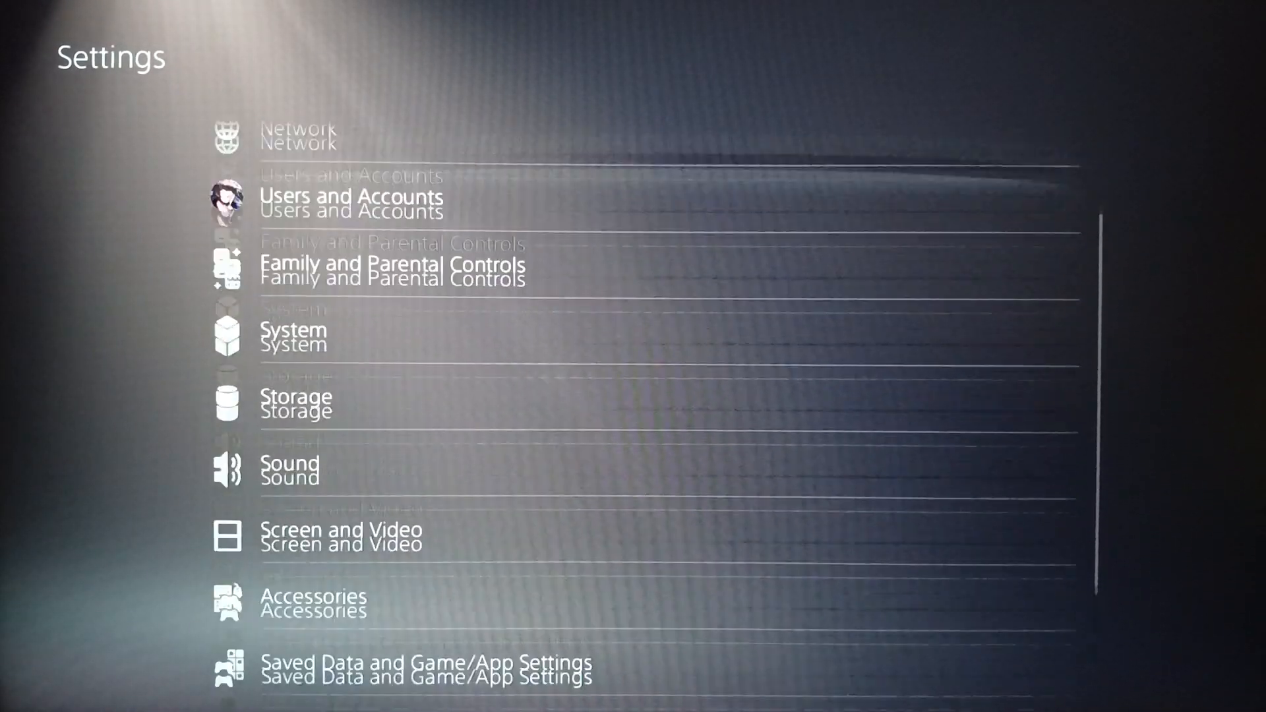
{"action": "scroll", "scroll_direction": "up", "scroll_amount": 3}
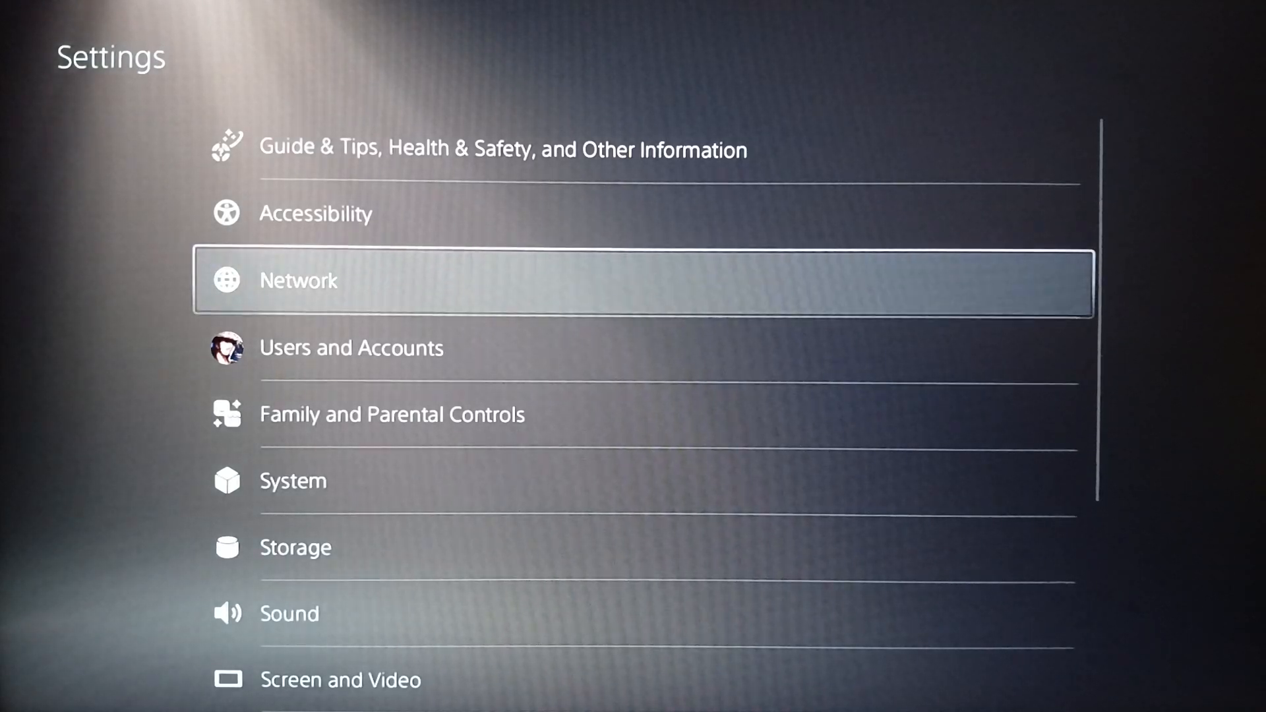
Open Network settings and scroll Set Up Internet Connection to the WPS and manual options
{"action": "left_click", "coordinate": [298, 280]}
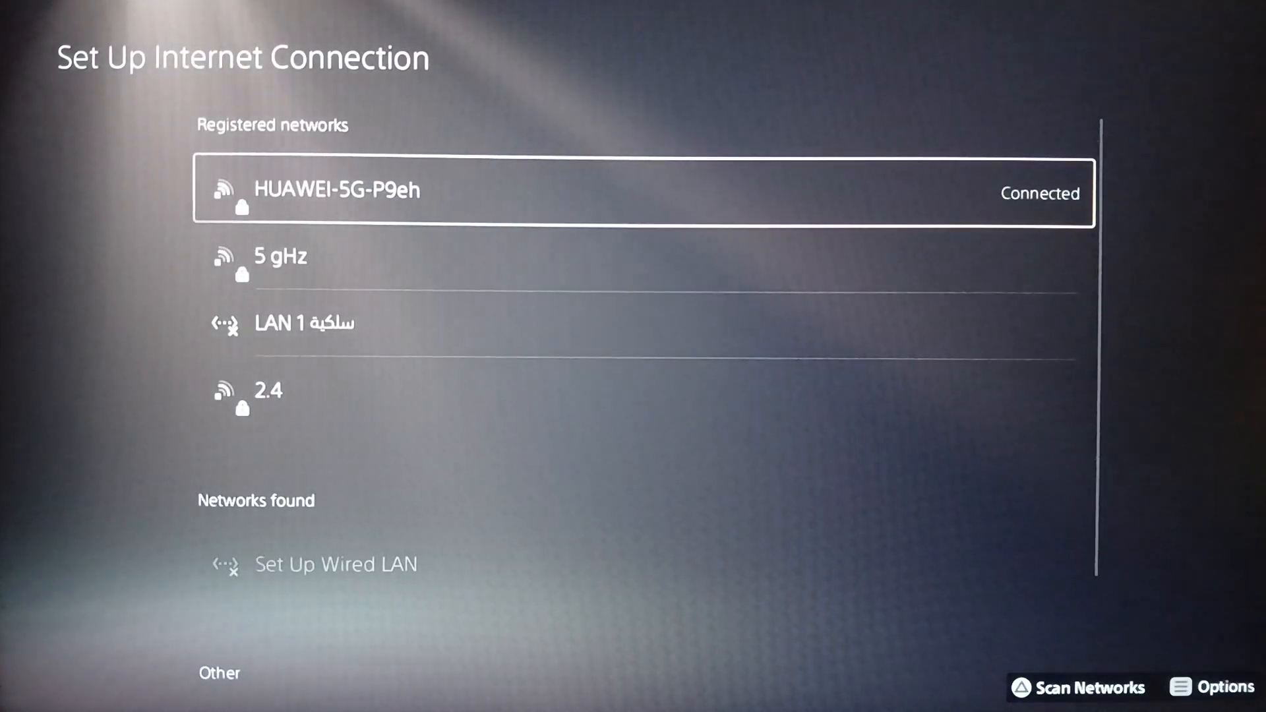
{"action": "scroll", "scroll_direction": "down", "scroll_amount": 3}
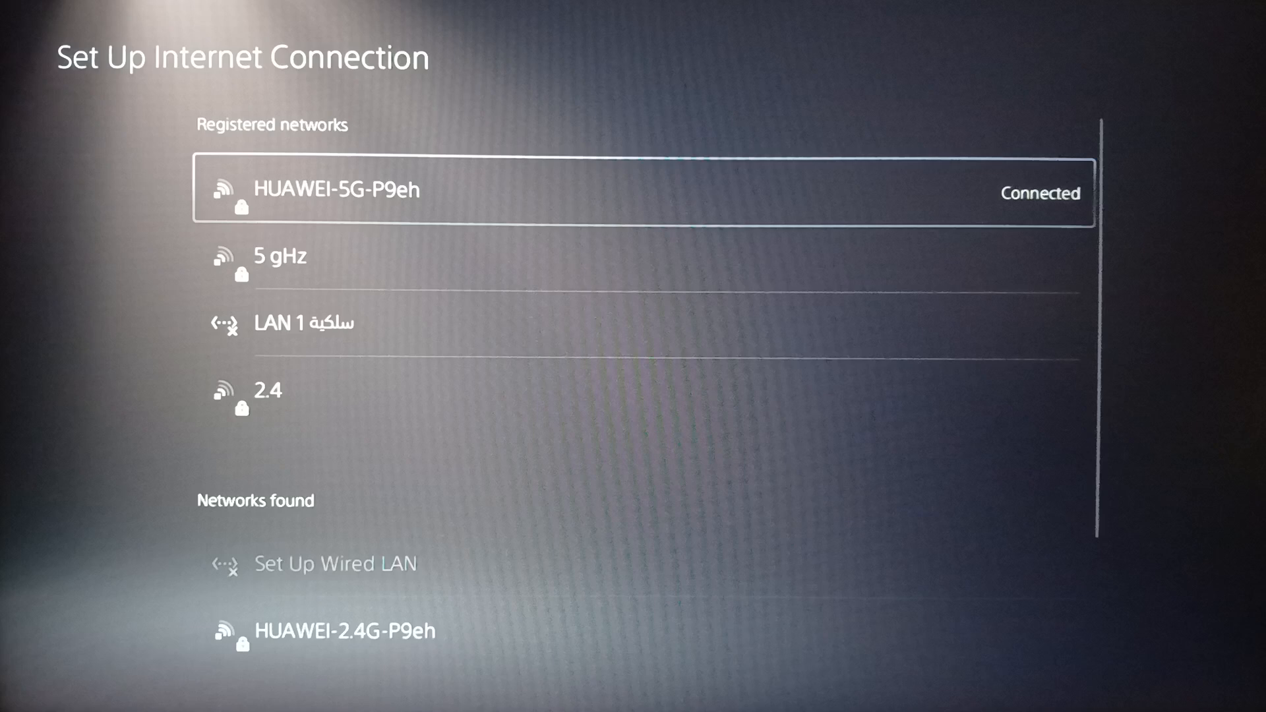
{"action": "scroll", "scroll_direction": "down", "scroll_amount": 3}
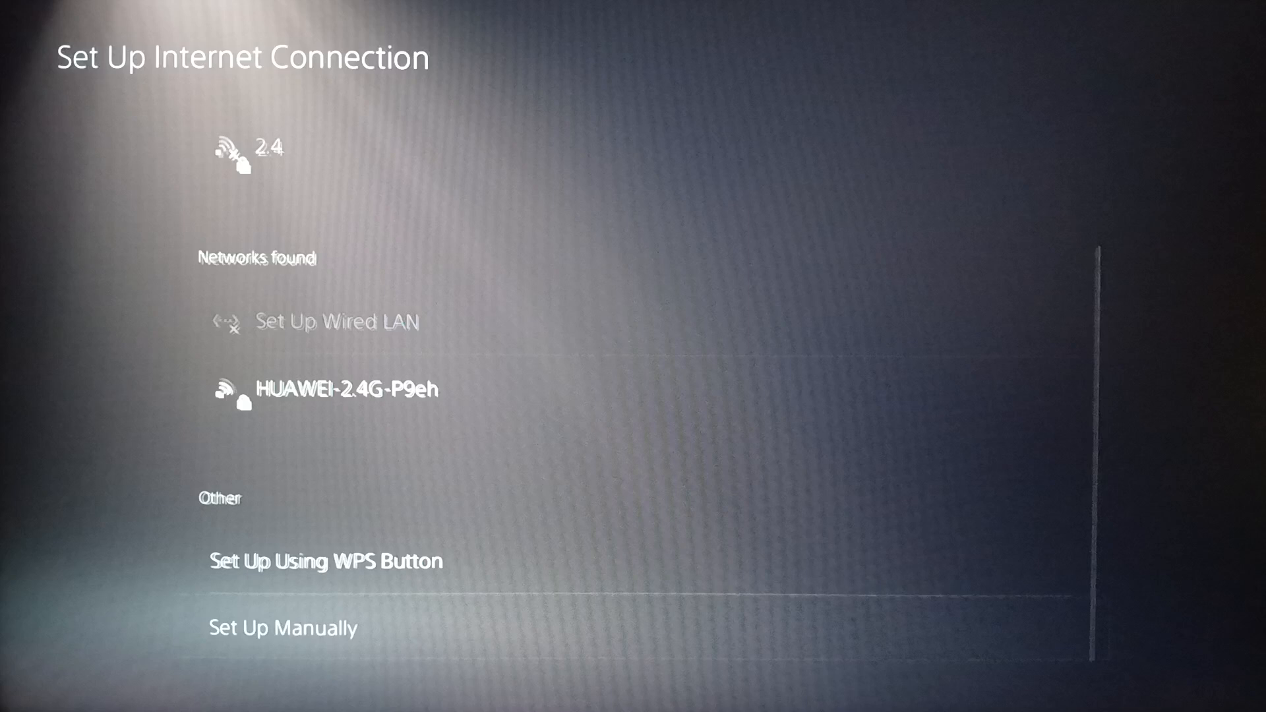
View the Set Up Manually options, then leave them for Connection Status
{"action": "left_click", "coordinate": [284, 629]}
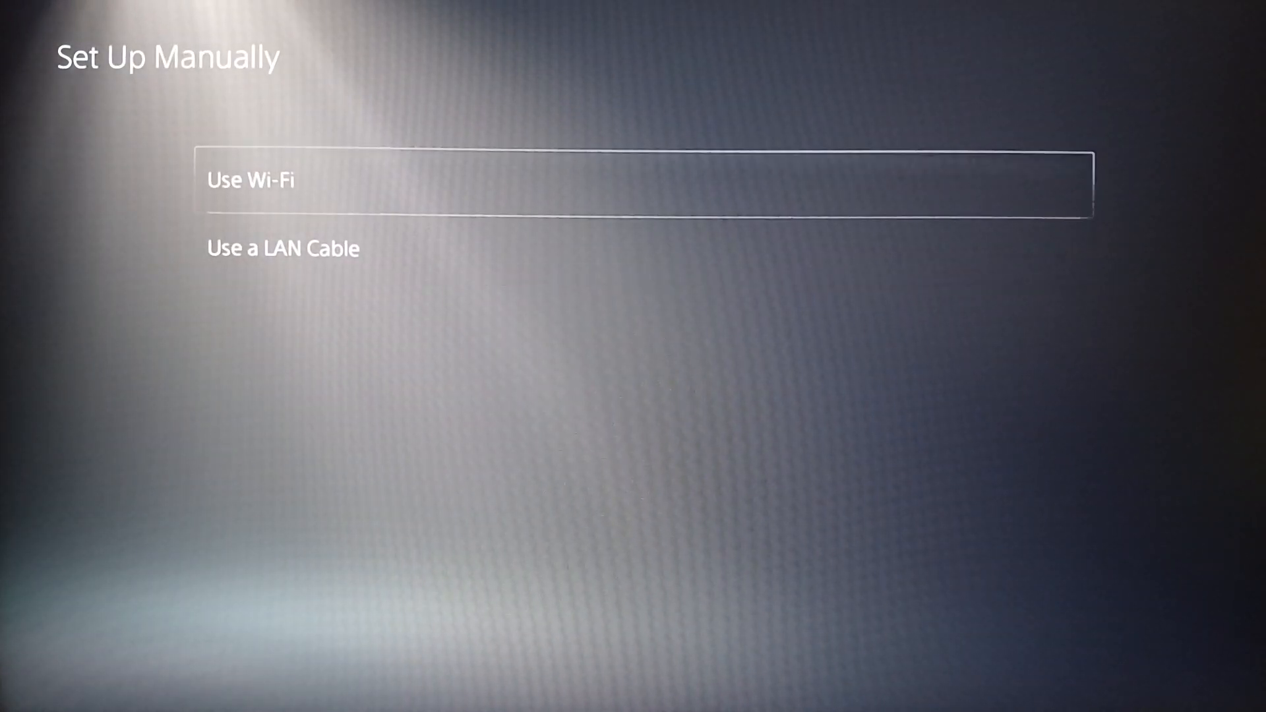
{"action": "left_click", "coordinate": [250, 179]}
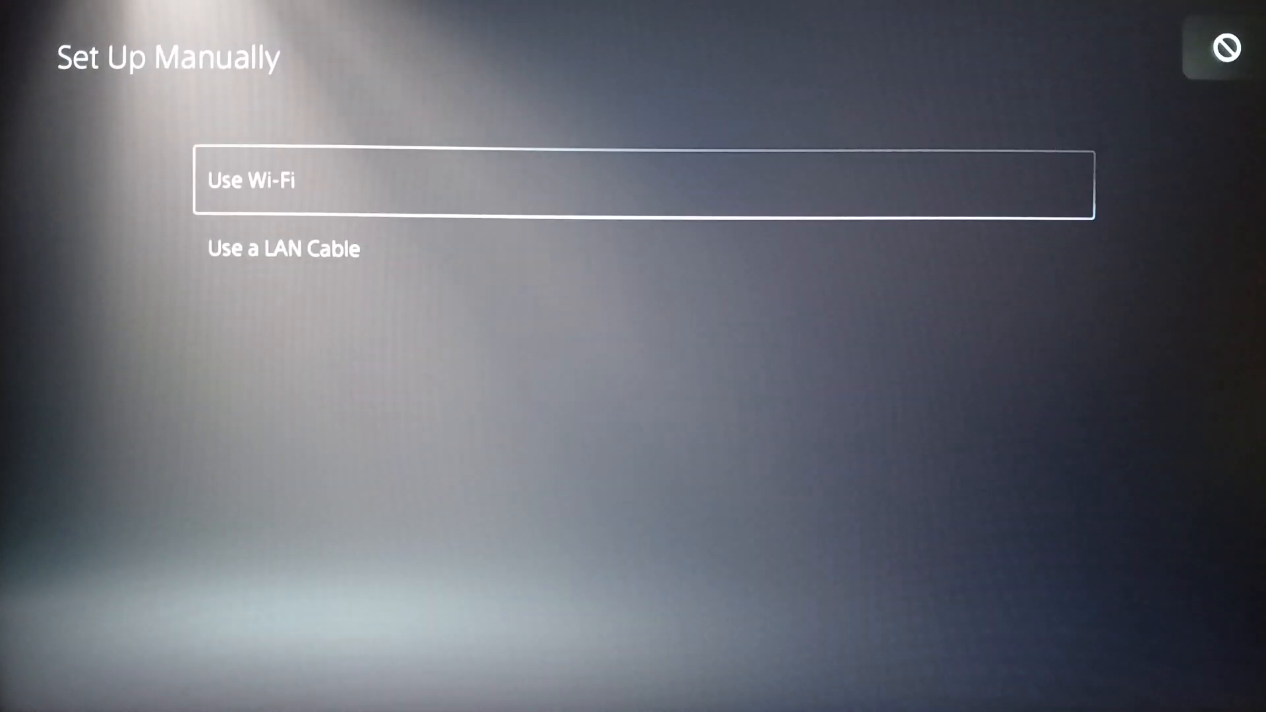
{"action": "left_click", "coordinate": [250, 179]}
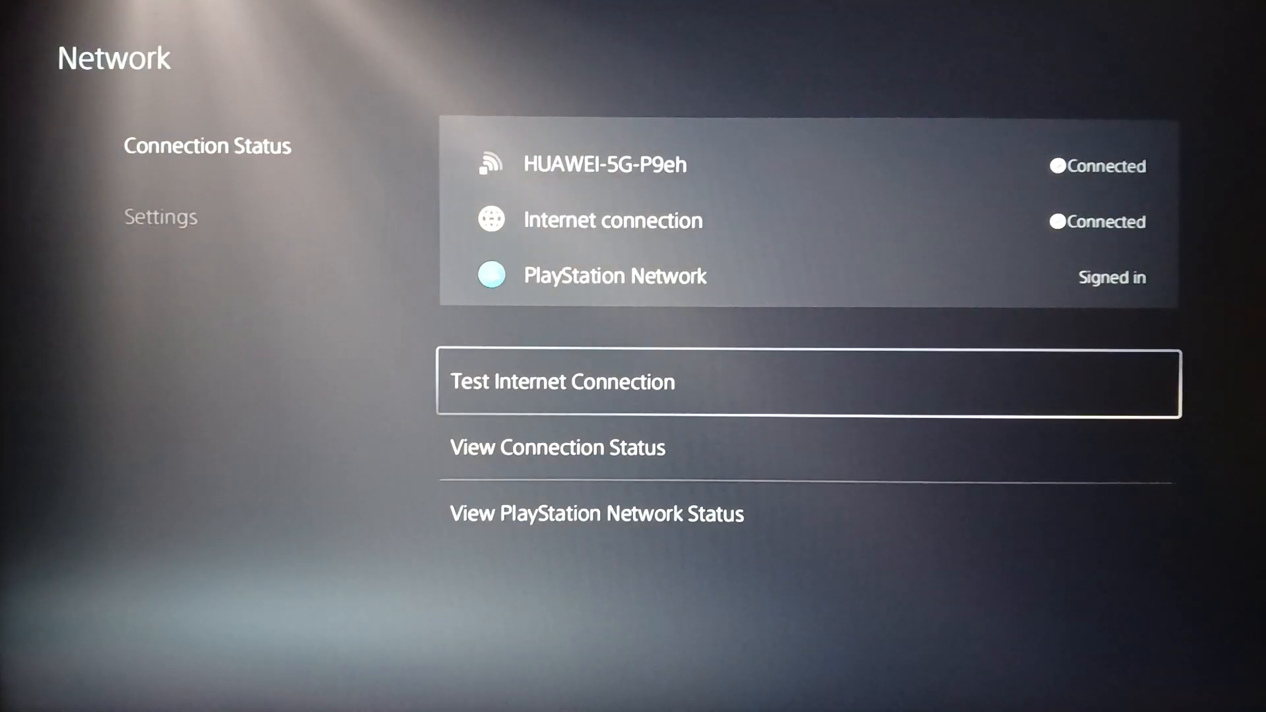
Select Test Internet Connection and confirm Start Test
{"action": "key", "text": "Down"}
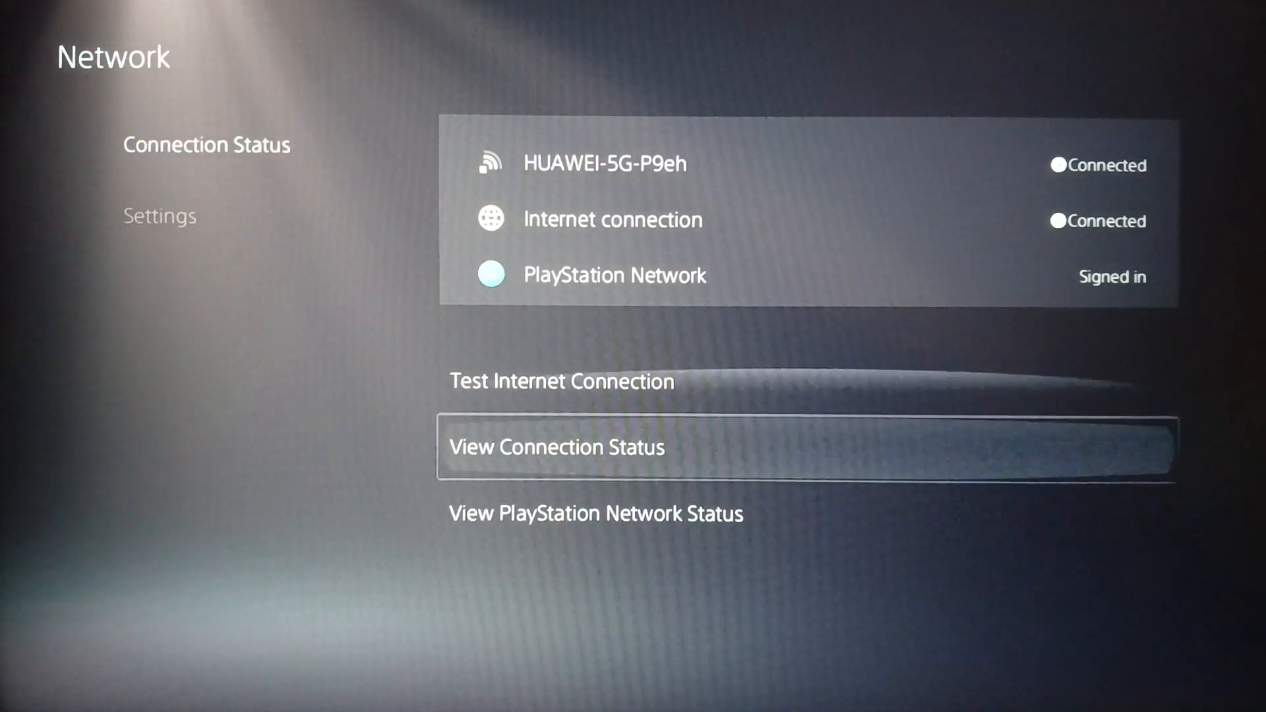
{"action": "left_click", "coordinate": [562, 381]}
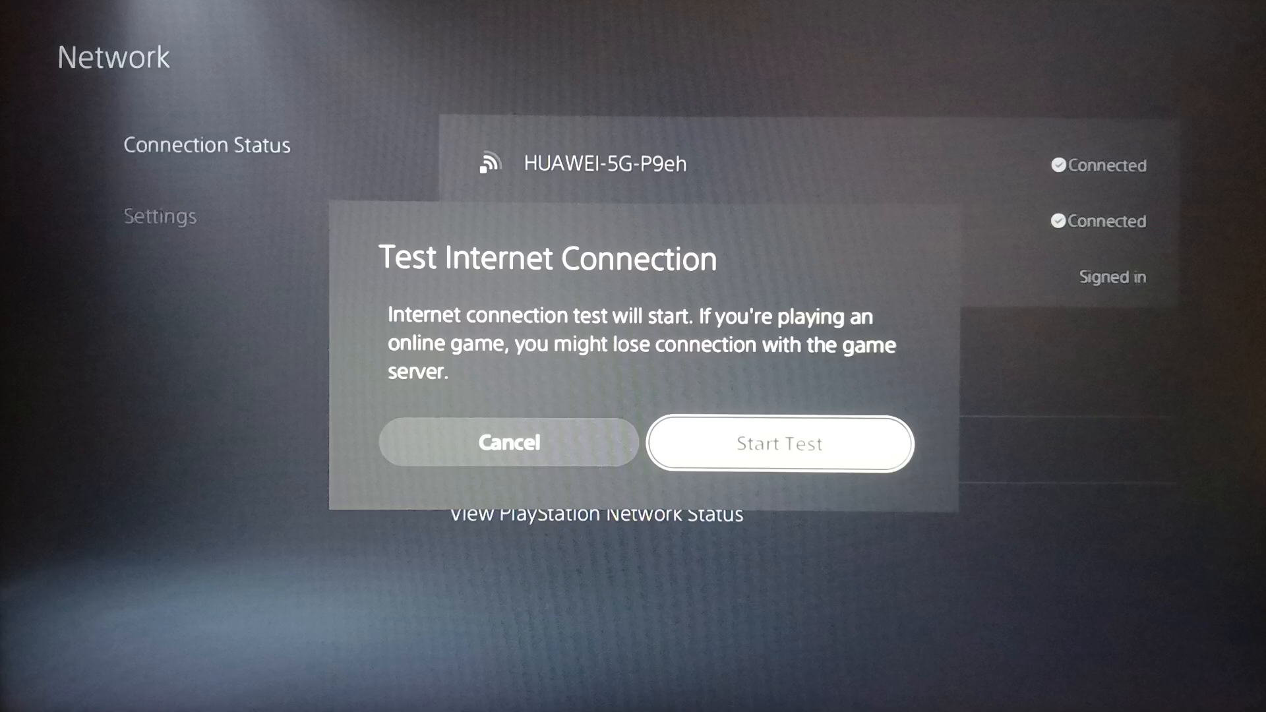
{"action": "left_click", "coordinate": [779, 443]}
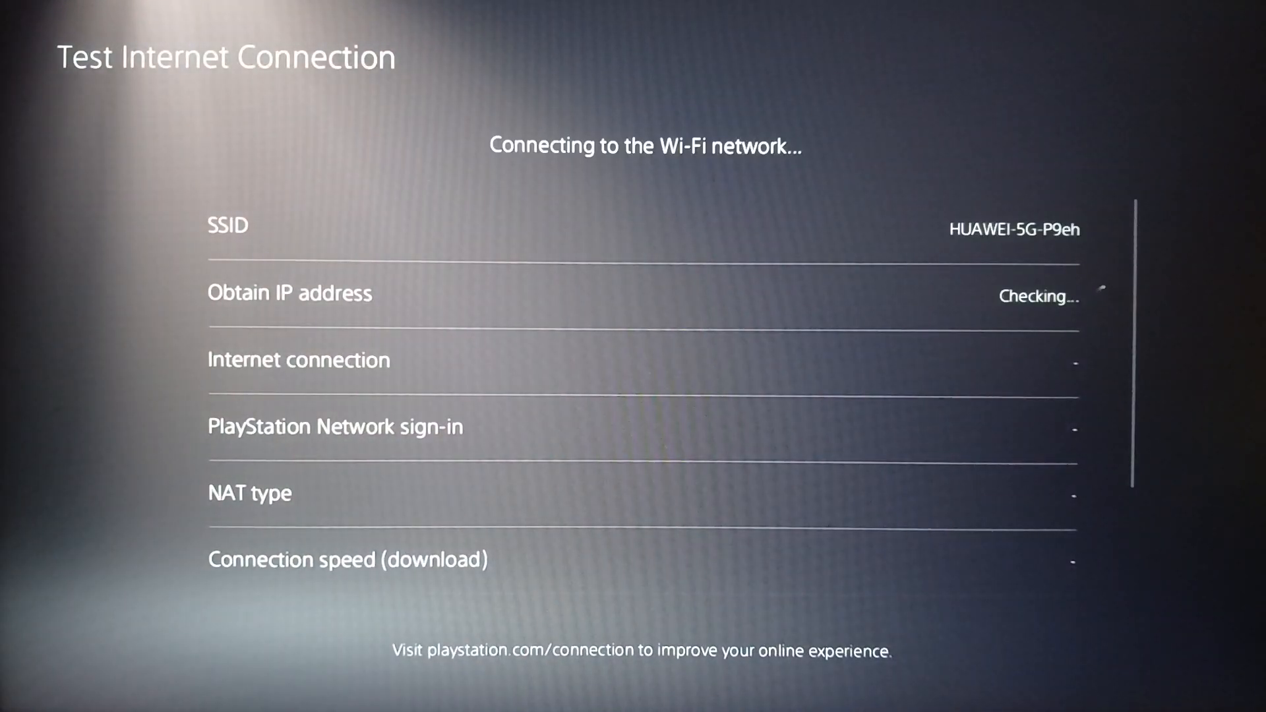